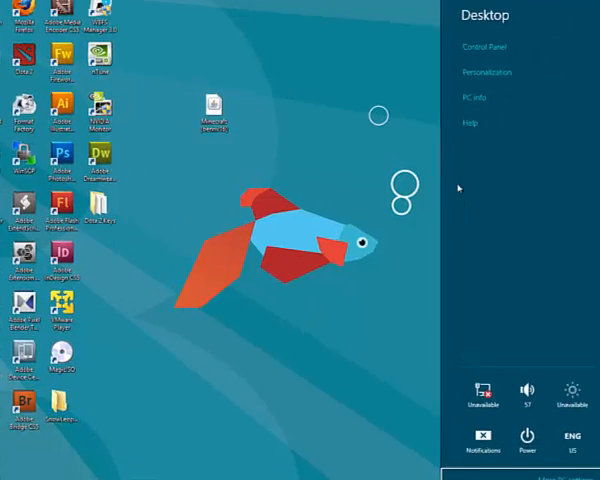
Launch Control Panel from the Settings charm and focus its search box.
left_click(483, 46)
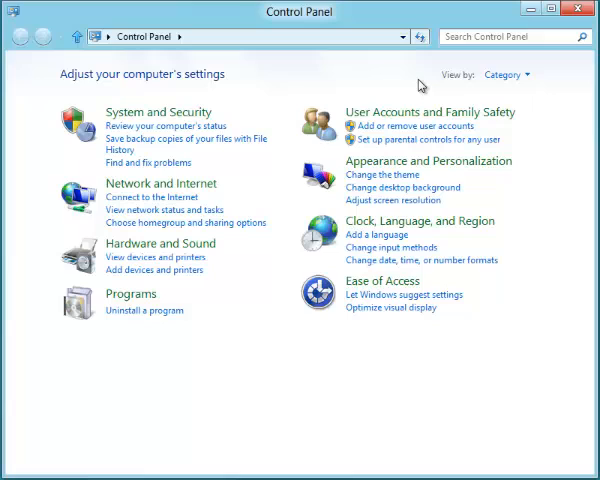
left_click(510, 37)
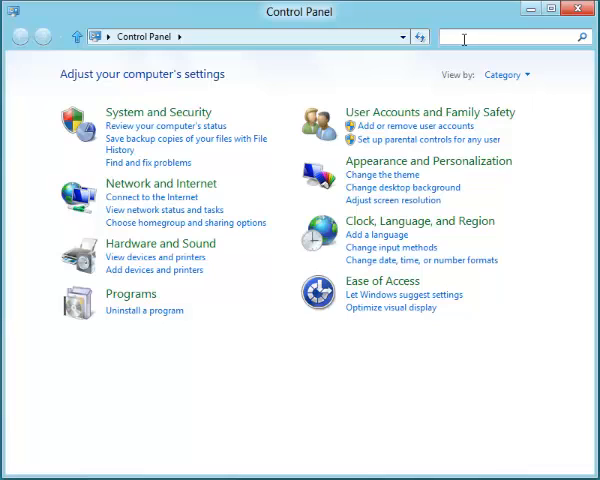
mouse_move(502, 32)
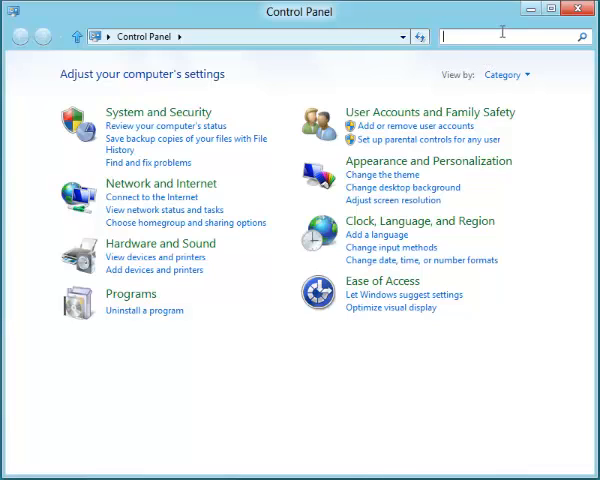
Search Control Panel for 'power' and go to 'Change what the power buttons do'.
type("power")
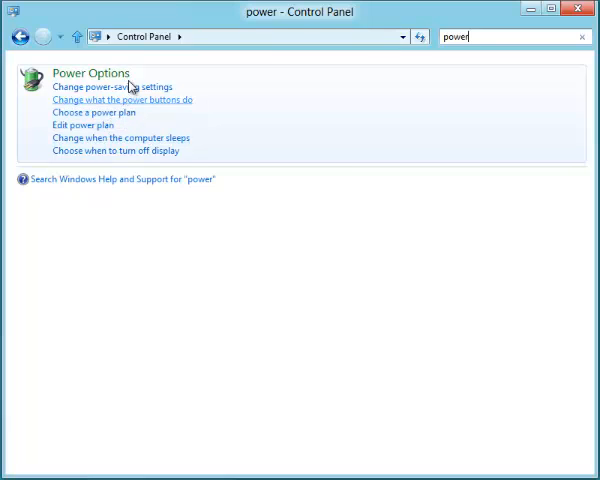
left_click(121, 99)
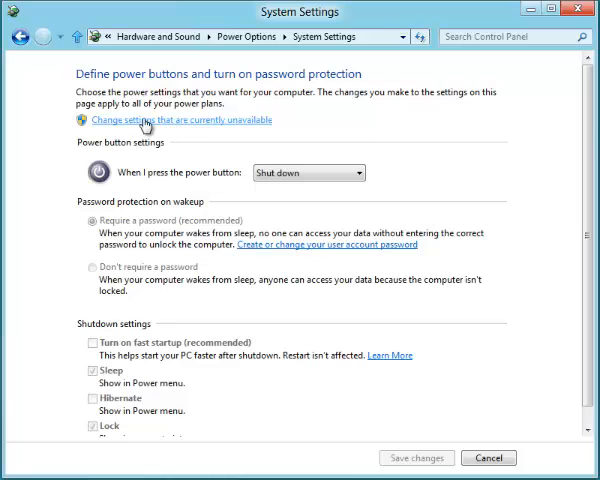
Unlock the shutdown settings, uncheck 'Turn on fast startup', and save the changes.
left_click(172, 120)
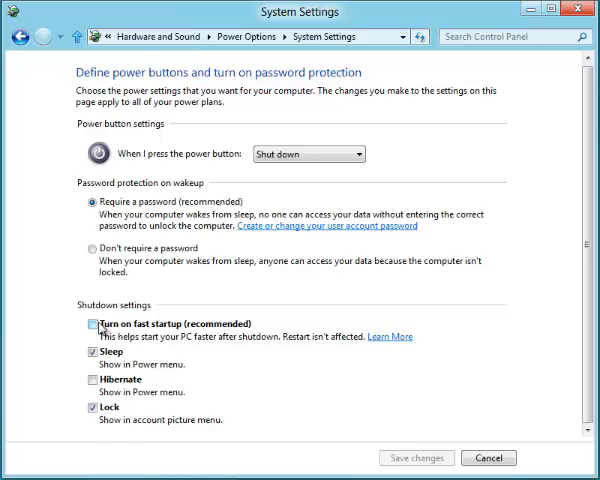
left_click(90, 324)
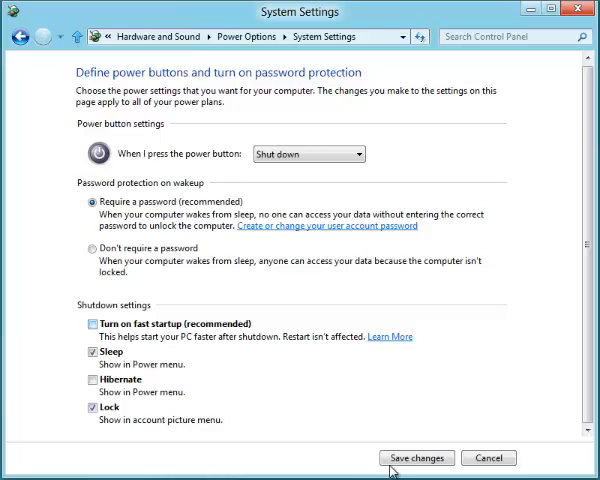
left_click(416, 457)
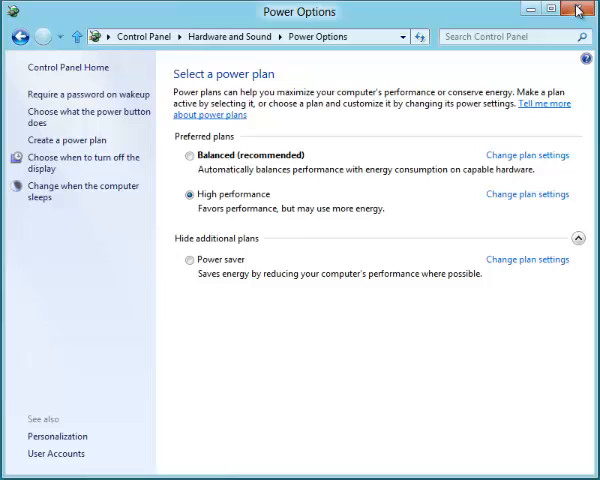
Close the Power Options window.
left_click(581, 9)
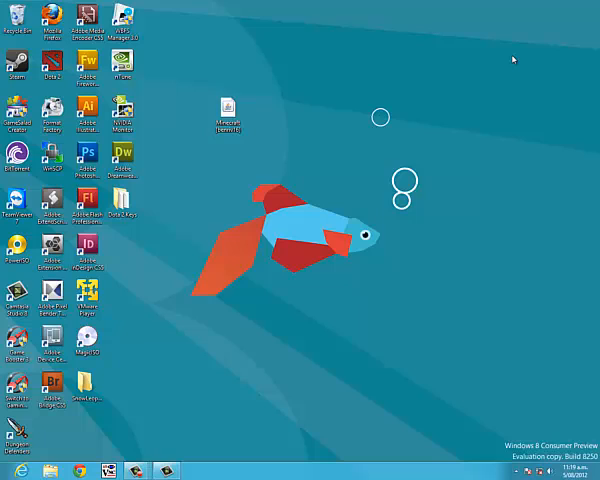
mouse_move(529, 300)
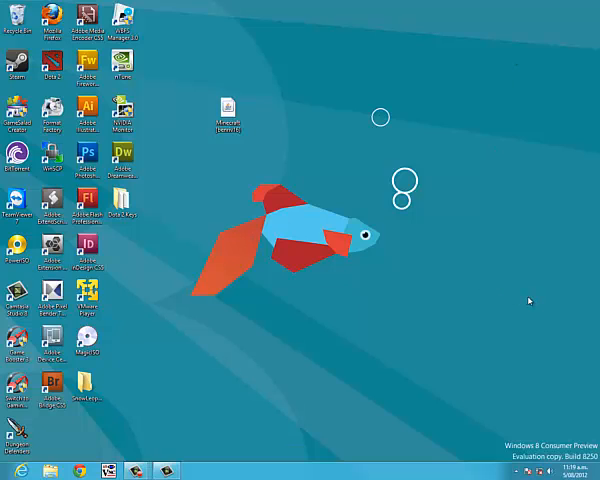